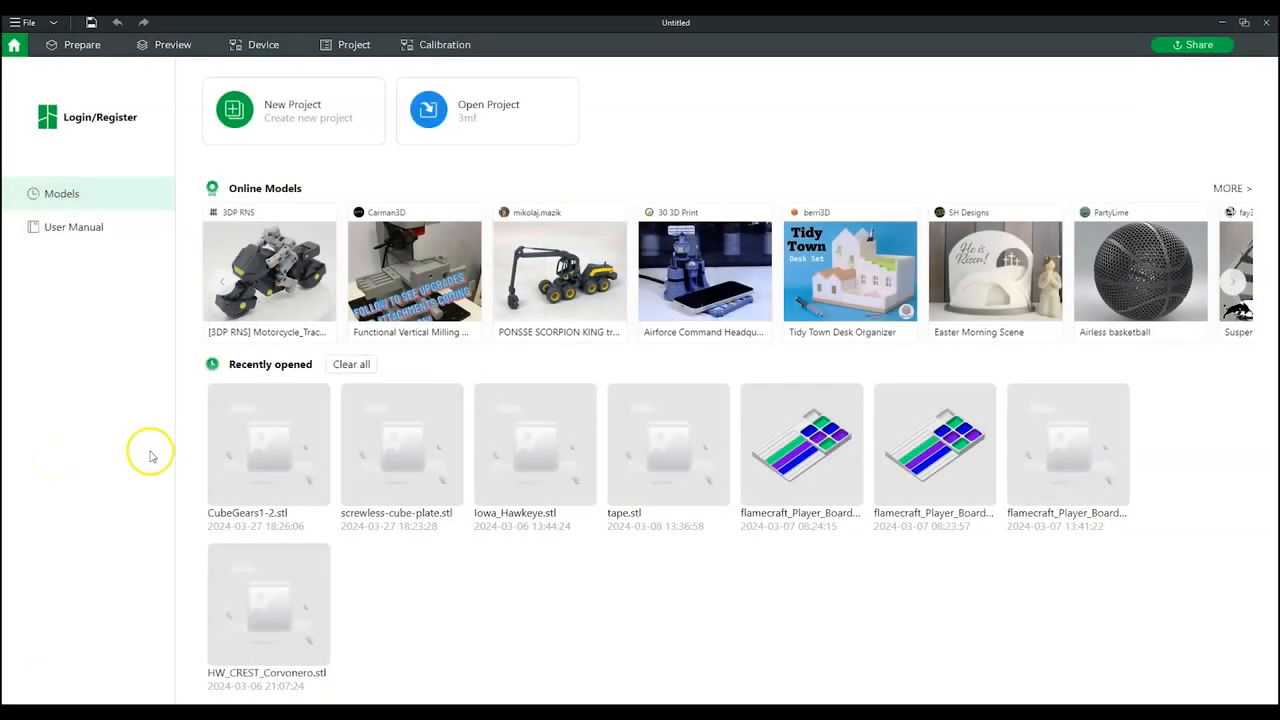
{"action": "mouse_move", "coordinate": [264, 108]}
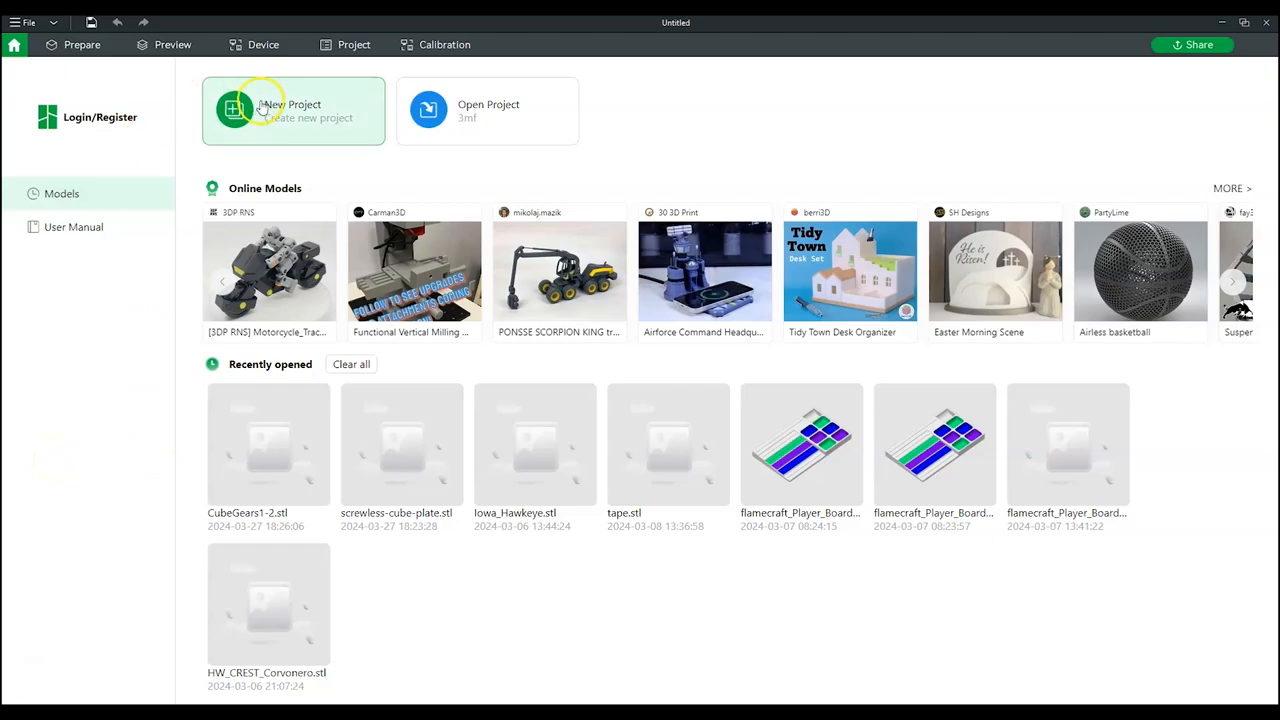
Create a new project for the Bambu Lab P1S 0.4 nozzle with a Textured PEI Plate.
{"action": "left_click", "coordinate": [292, 110]}
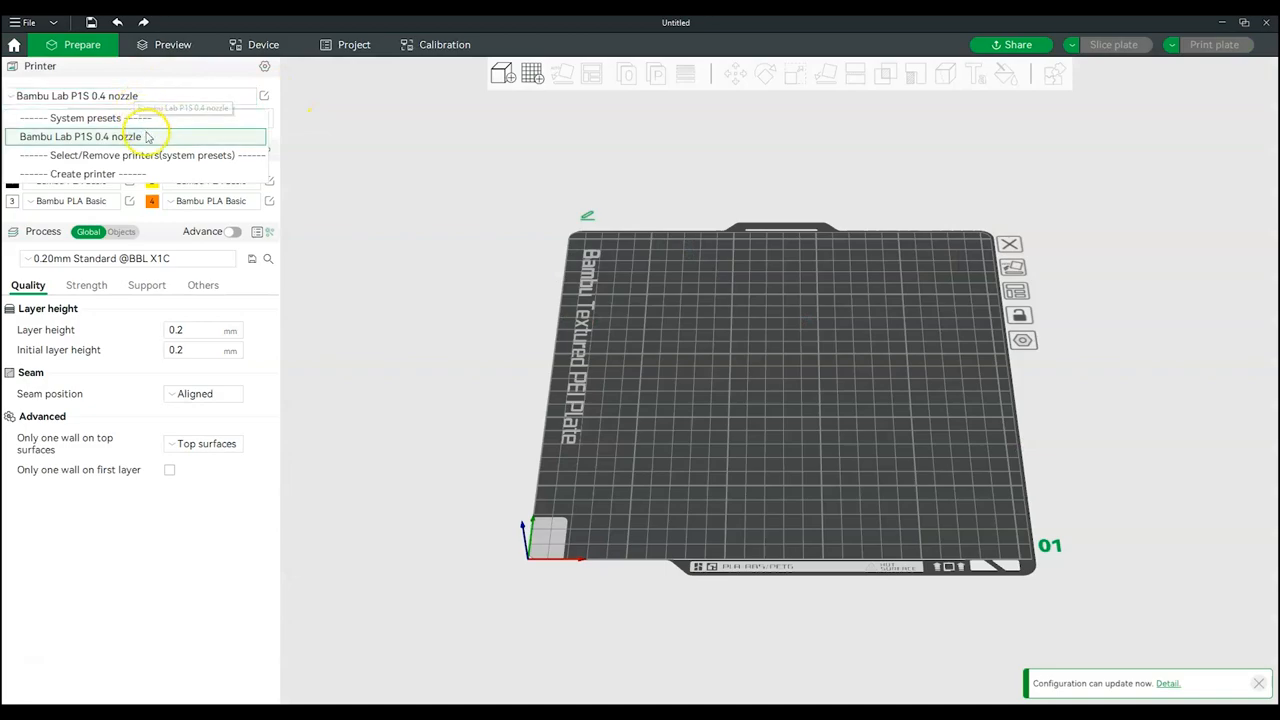
{"action": "left_click", "coordinate": [170, 116]}
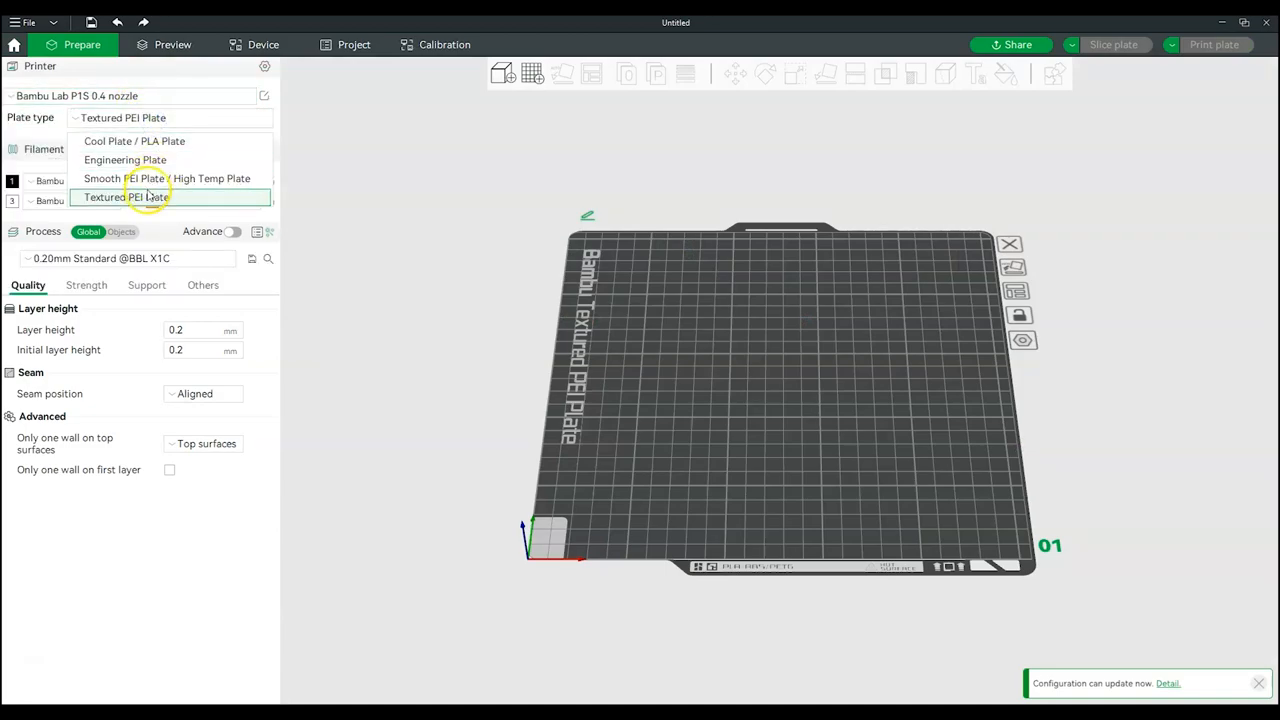
{"action": "left_click", "coordinate": [124, 198]}
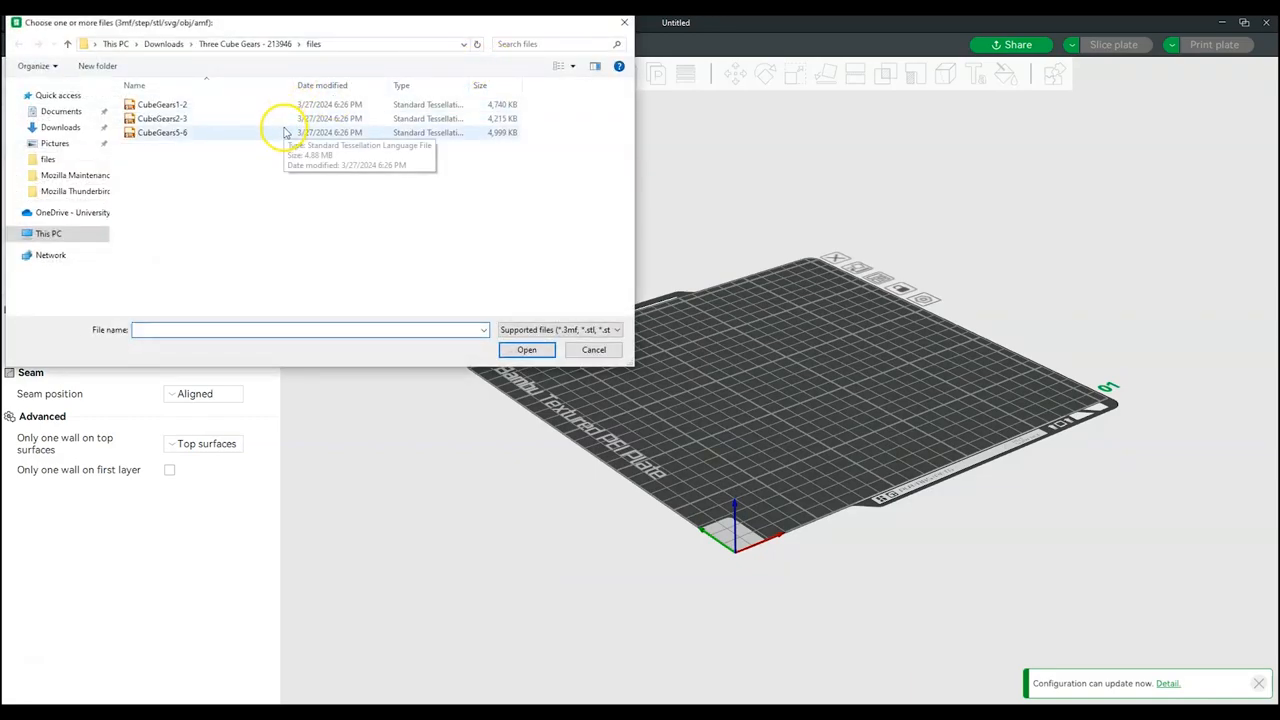
Load the CubeGears1-2 STL file onto the build plate.
{"action": "left_click", "coordinate": [162, 104]}
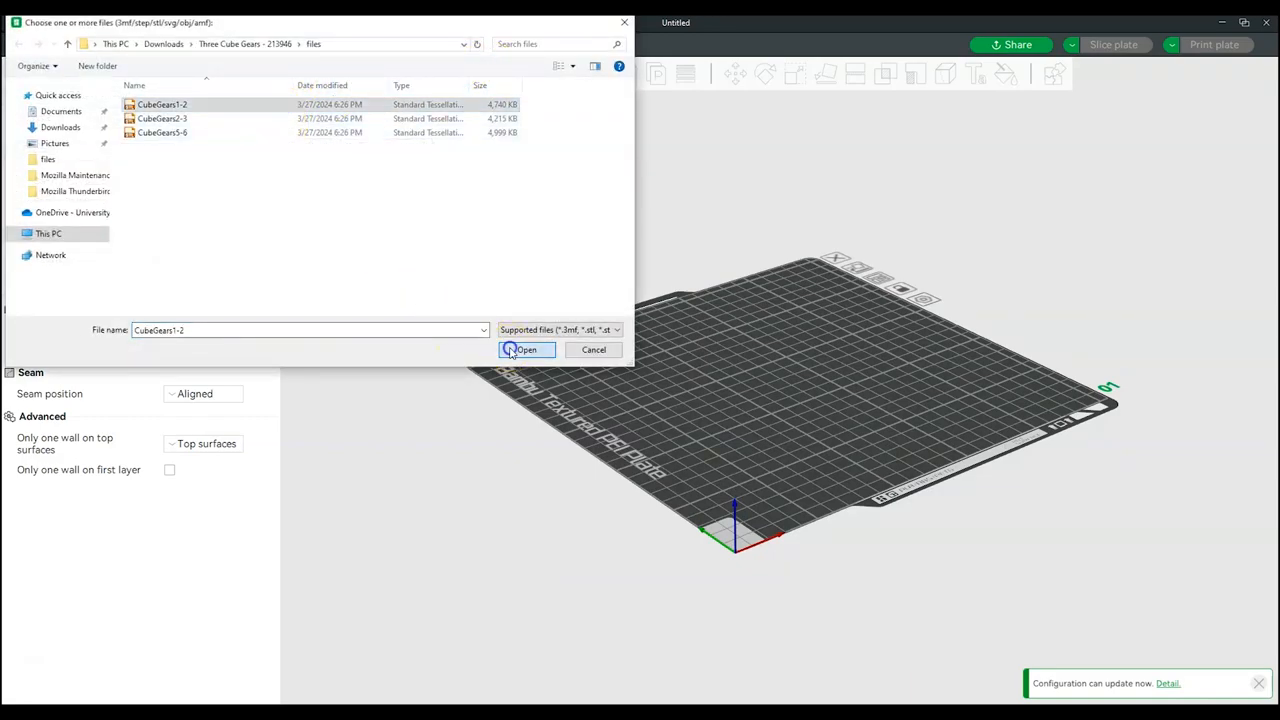
{"action": "left_click", "coordinate": [524, 348]}
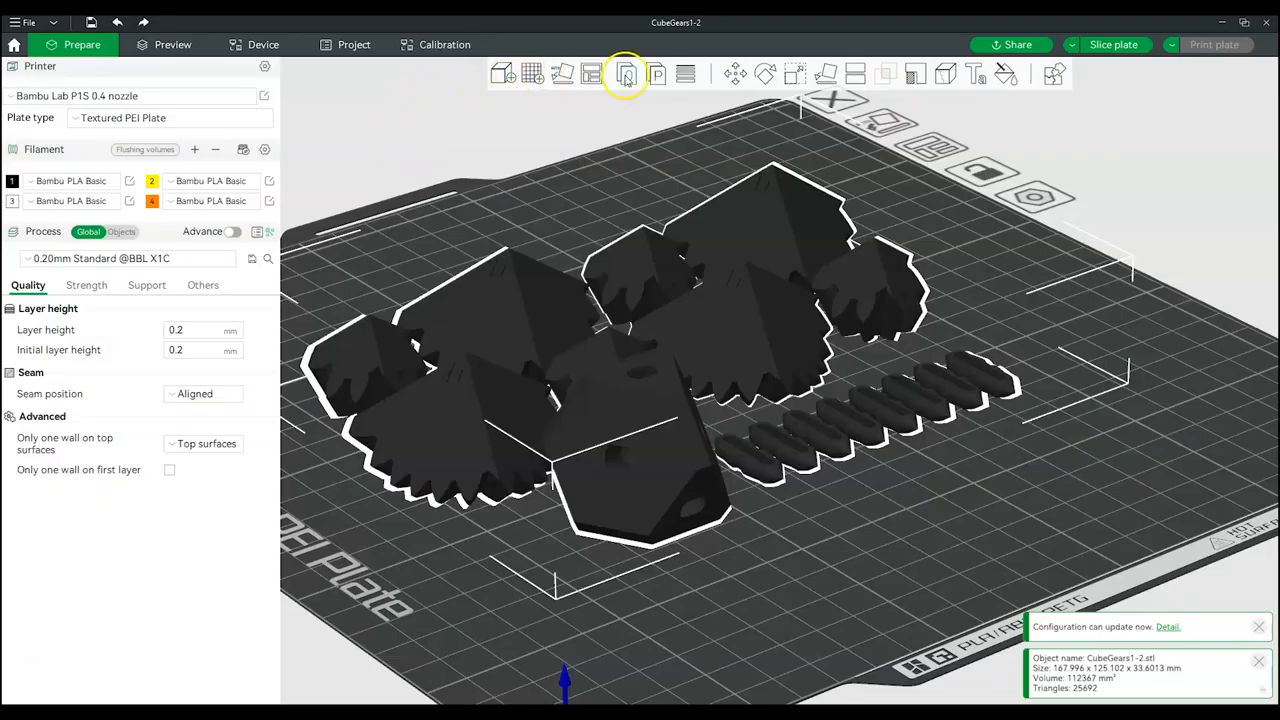
{"action": "mouse_move", "coordinate": [1000, 72]}
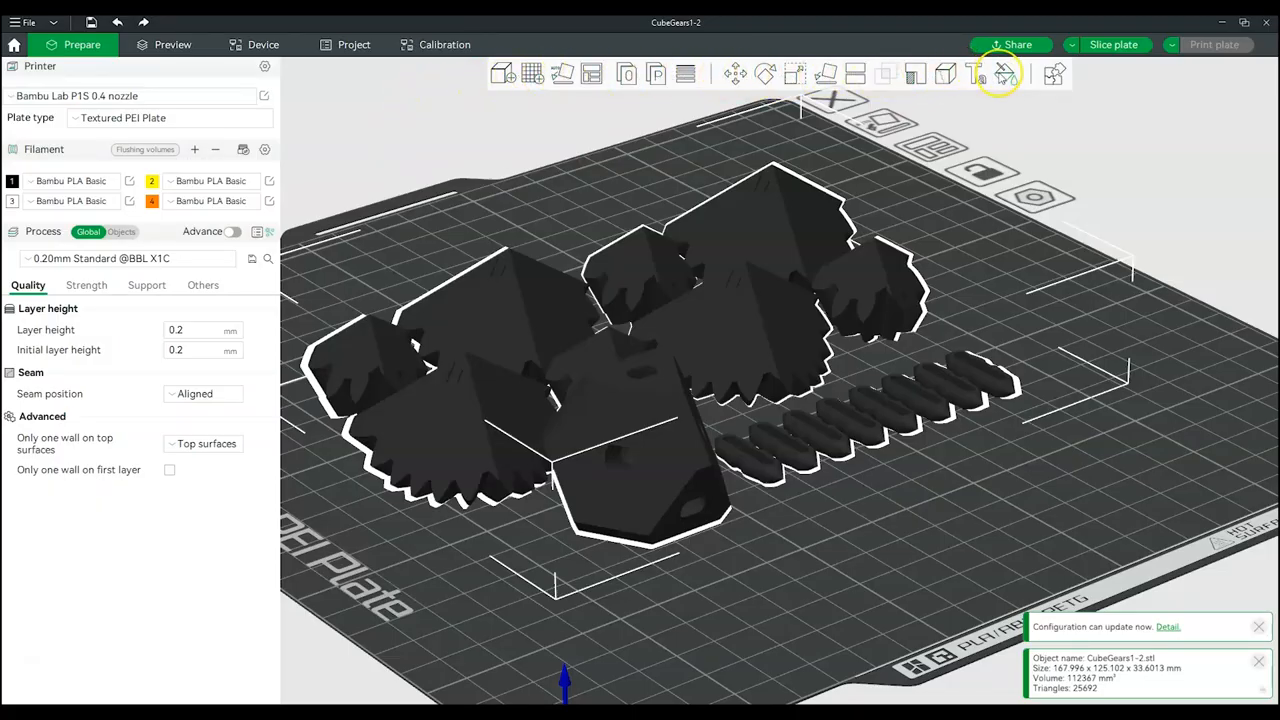
Paint yellow spots on the gears with filament 2 using the Sphere brush.
{"action": "left_click", "coordinate": [1004, 72]}
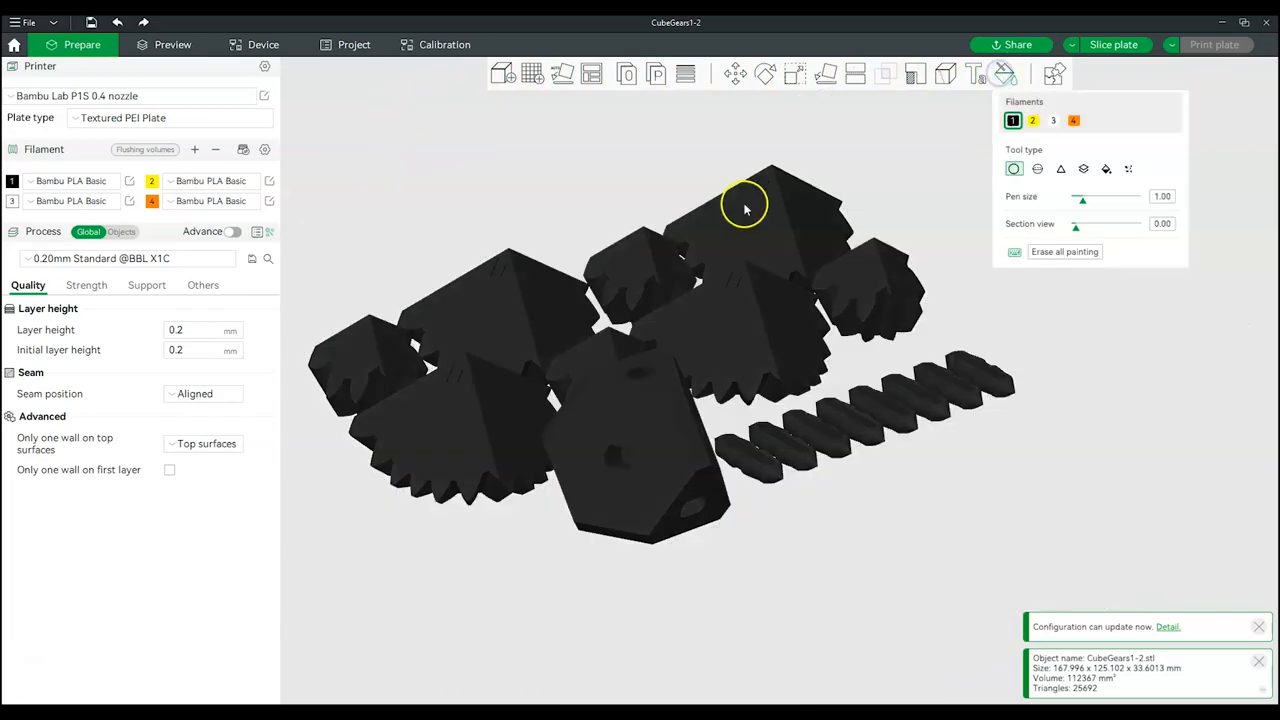
{"action": "left_click_drag", "start_coordinate": [744, 208], "coordinate": [500, 204]}
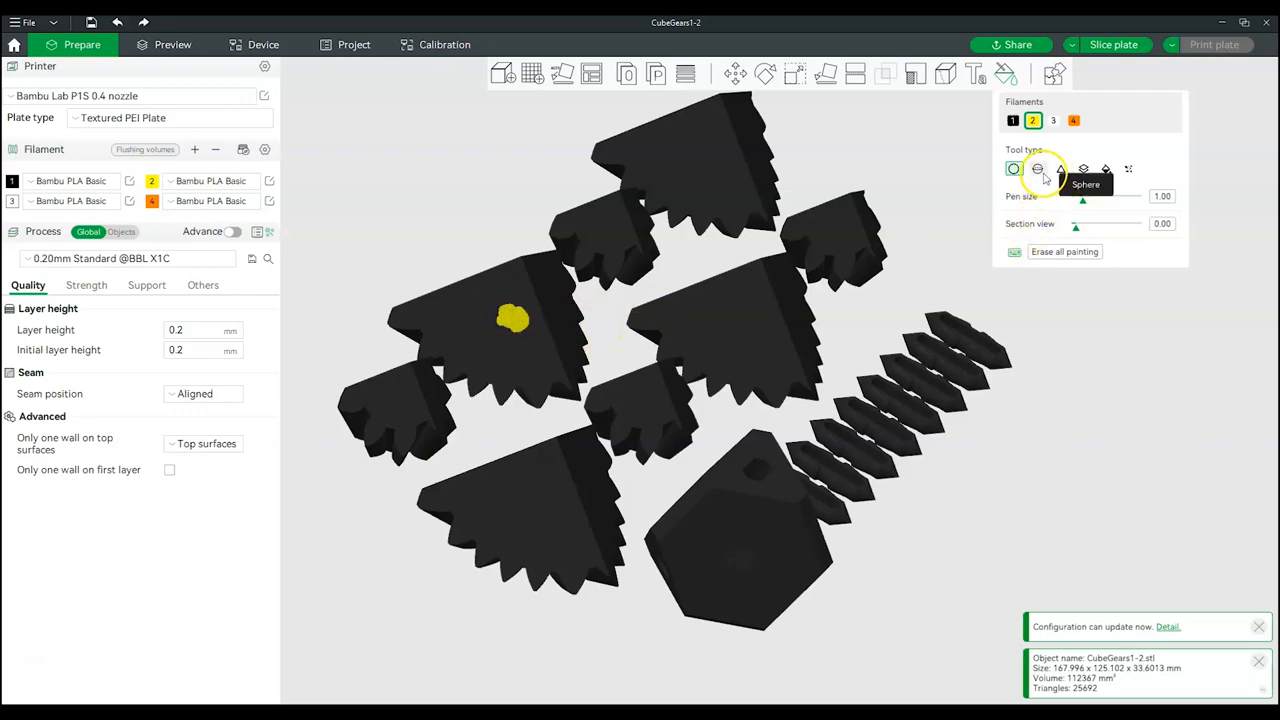
{"action": "left_click", "coordinate": [1040, 170]}
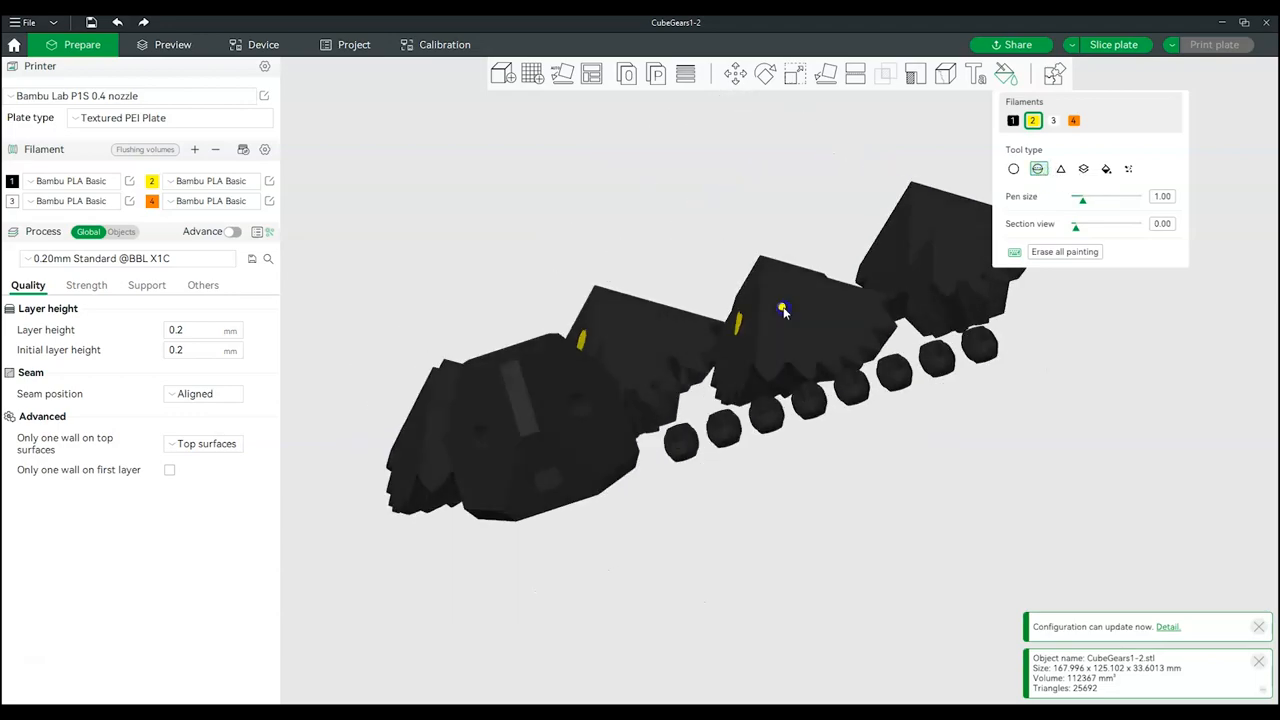
{"action": "left_click_drag", "start_coordinate": [784, 310], "coordinate": [784, 390]}
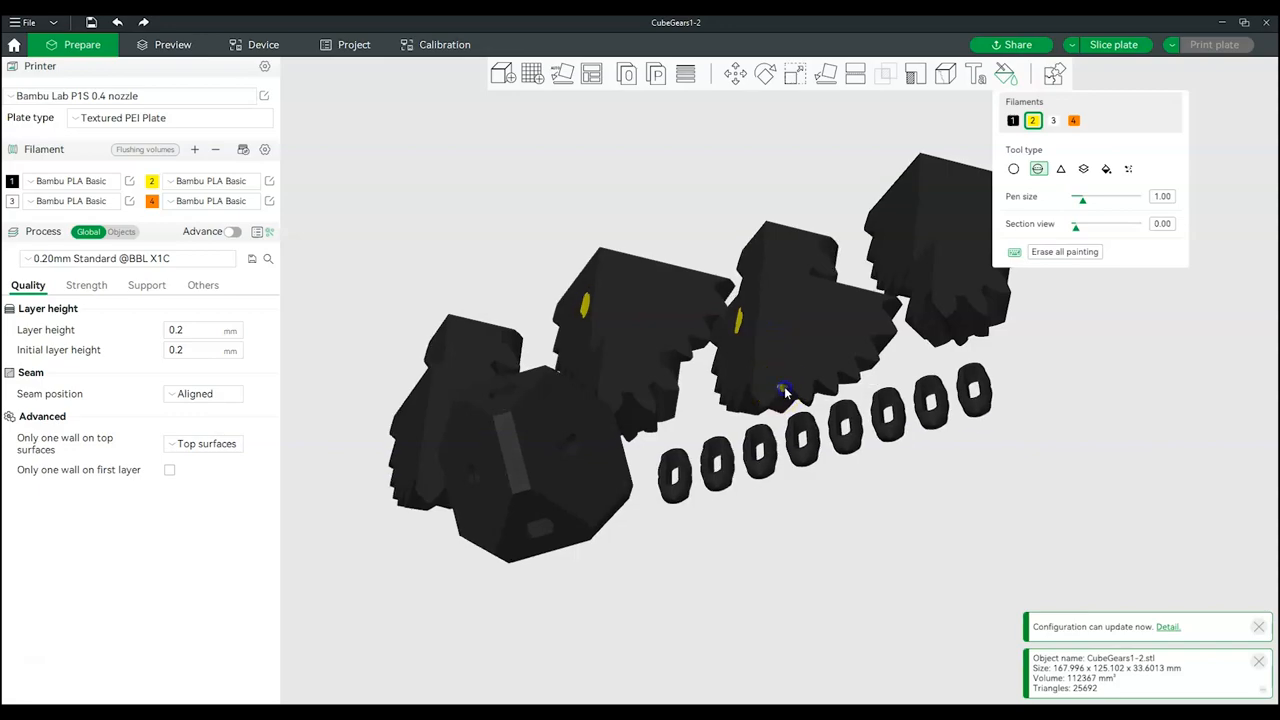
{"action": "left_click", "coordinate": [782, 396]}
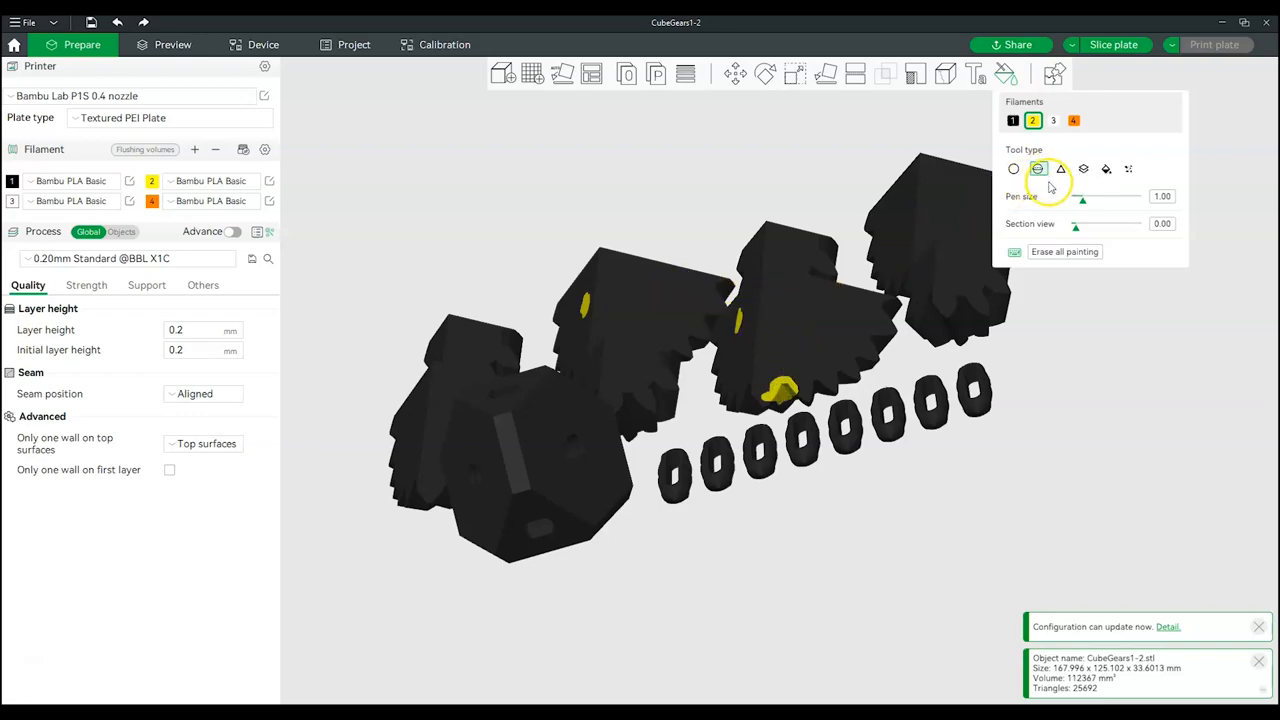
Paint whole triangular faces of the front cube yellow with the Triangle tool.
{"action": "left_click", "coordinate": [1060, 168]}
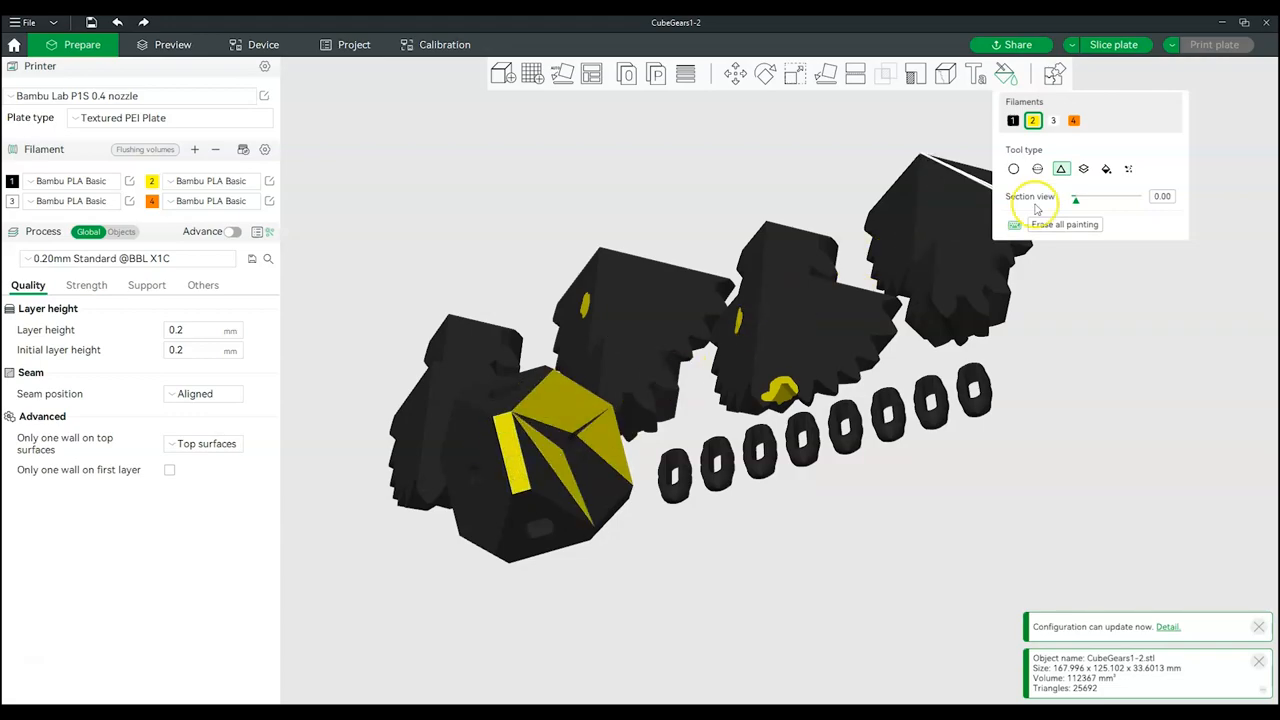
{"action": "left_click", "coordinate": [1052, 120]}
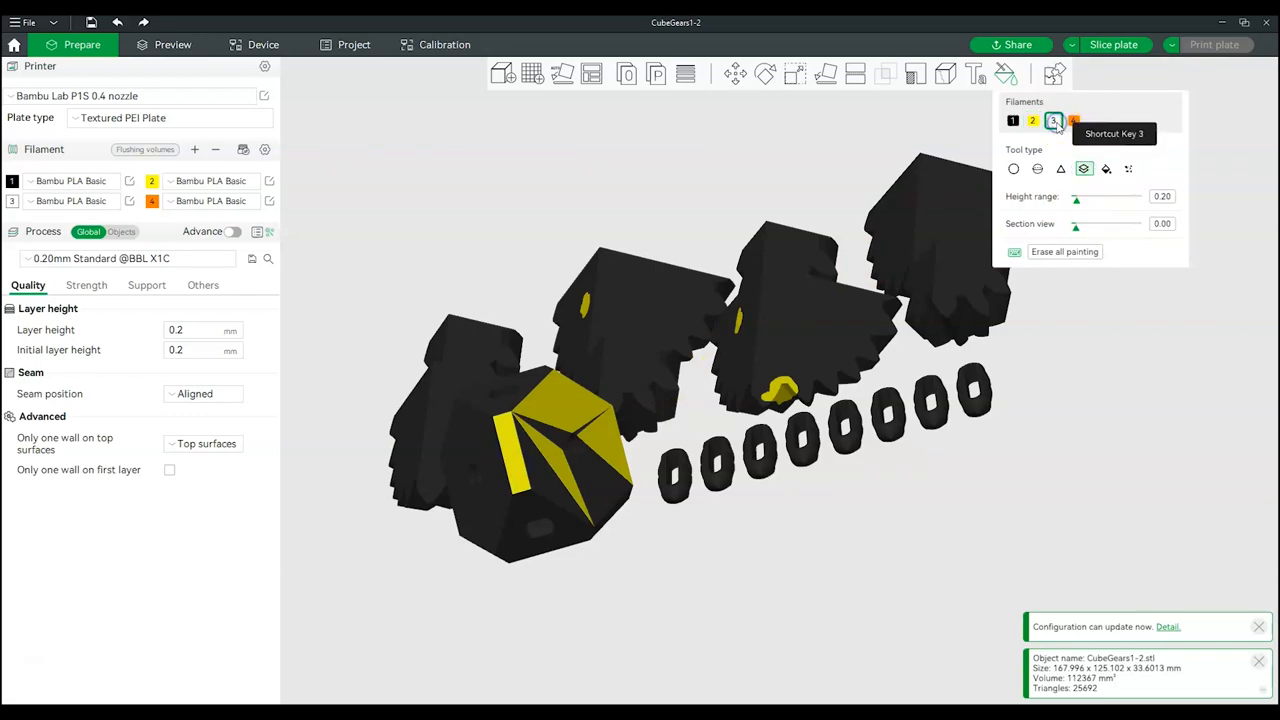
Paint a widened white height-range band with filament 3, then erase all painting.
{"action": "left_click", "coordinate": [1052, 120]}
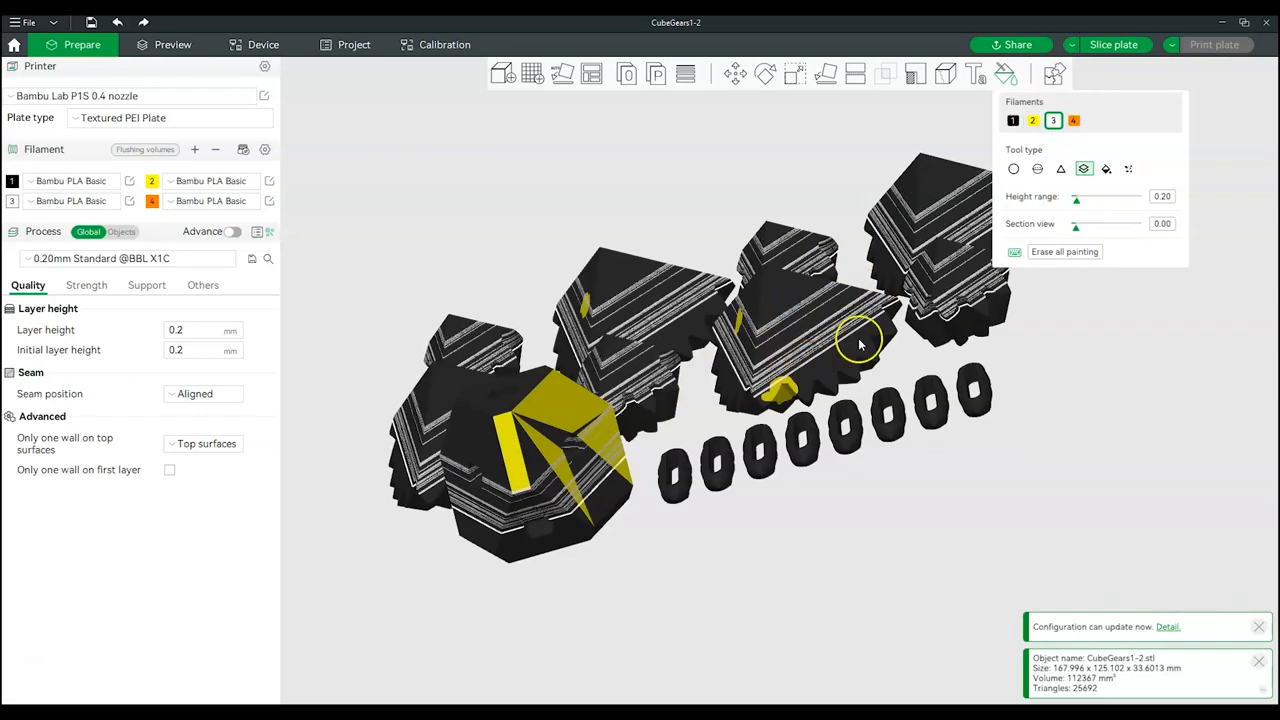
{"action": "left_click_drag", "start_coordinate": [1078, 198], "coordinate": [1096, 198]}
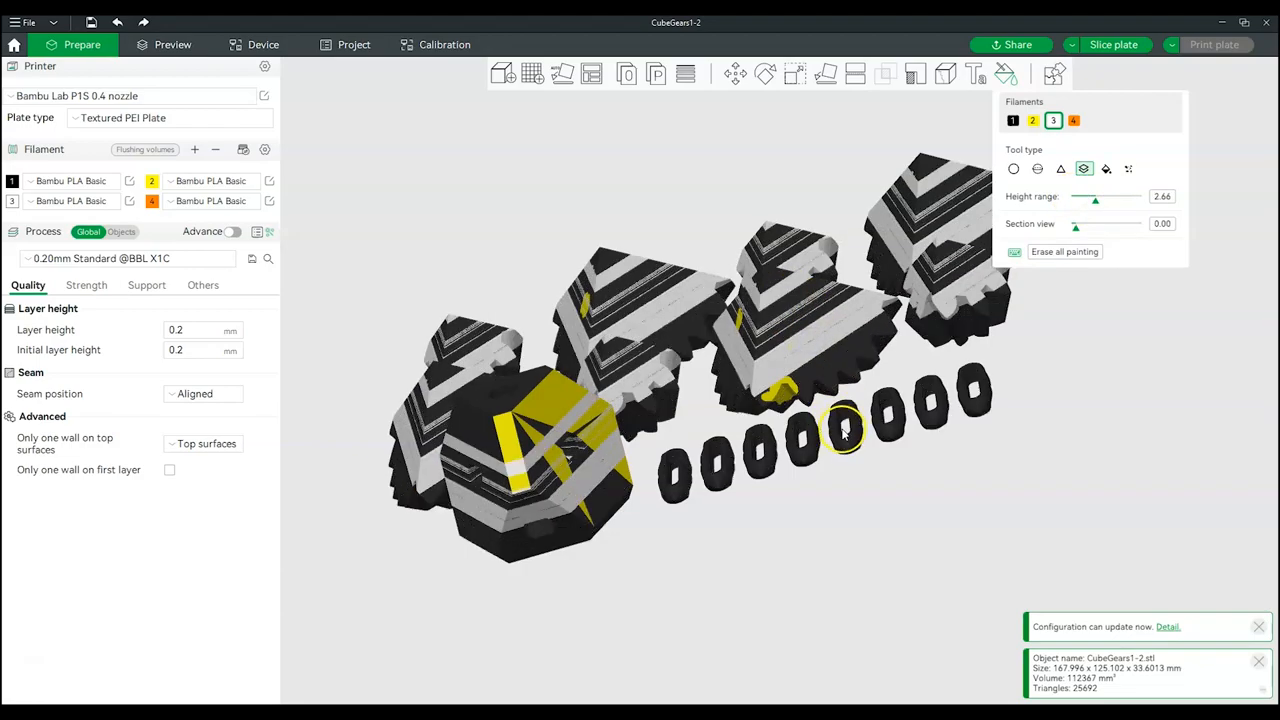
{"action": "left_click", "coordinate": [1064, 252]}
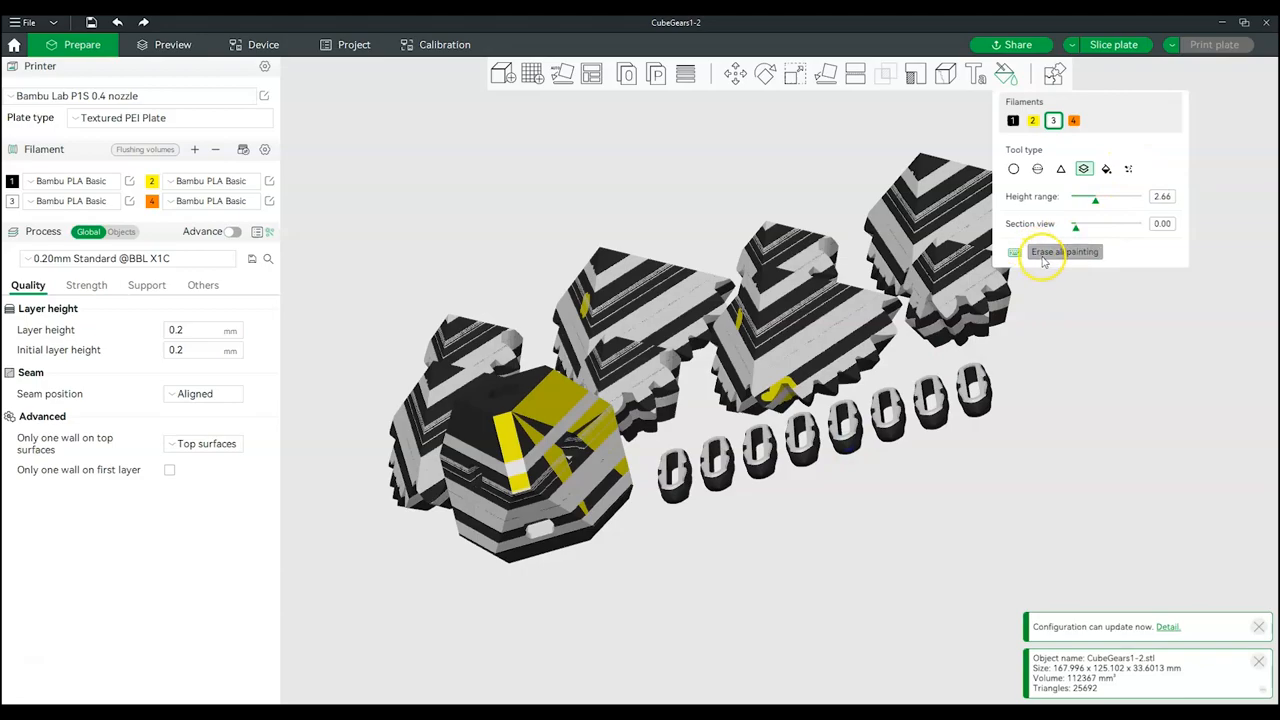
{"action": "left_click", "coordinate": [1106, 168]}
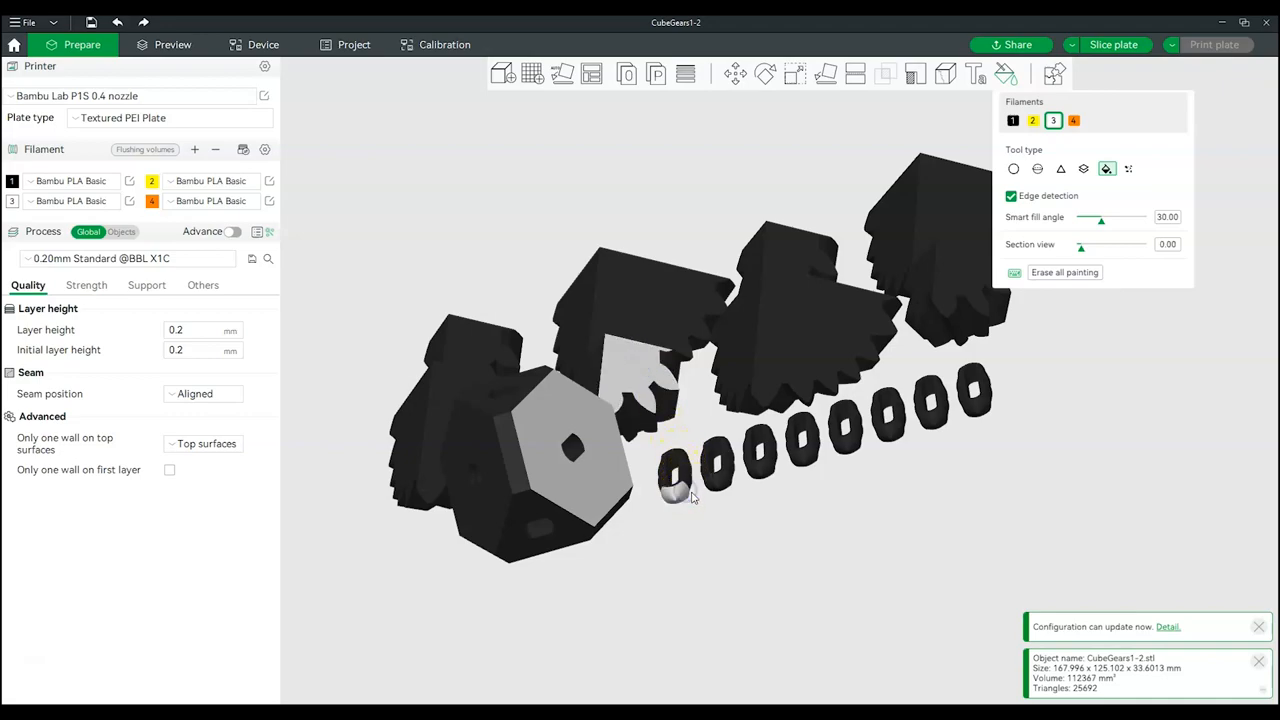
Fill one gear solid yellow with filament 2 and edge detection turned off.
{"action": "left_click", "coordinate": [1012, 196]}
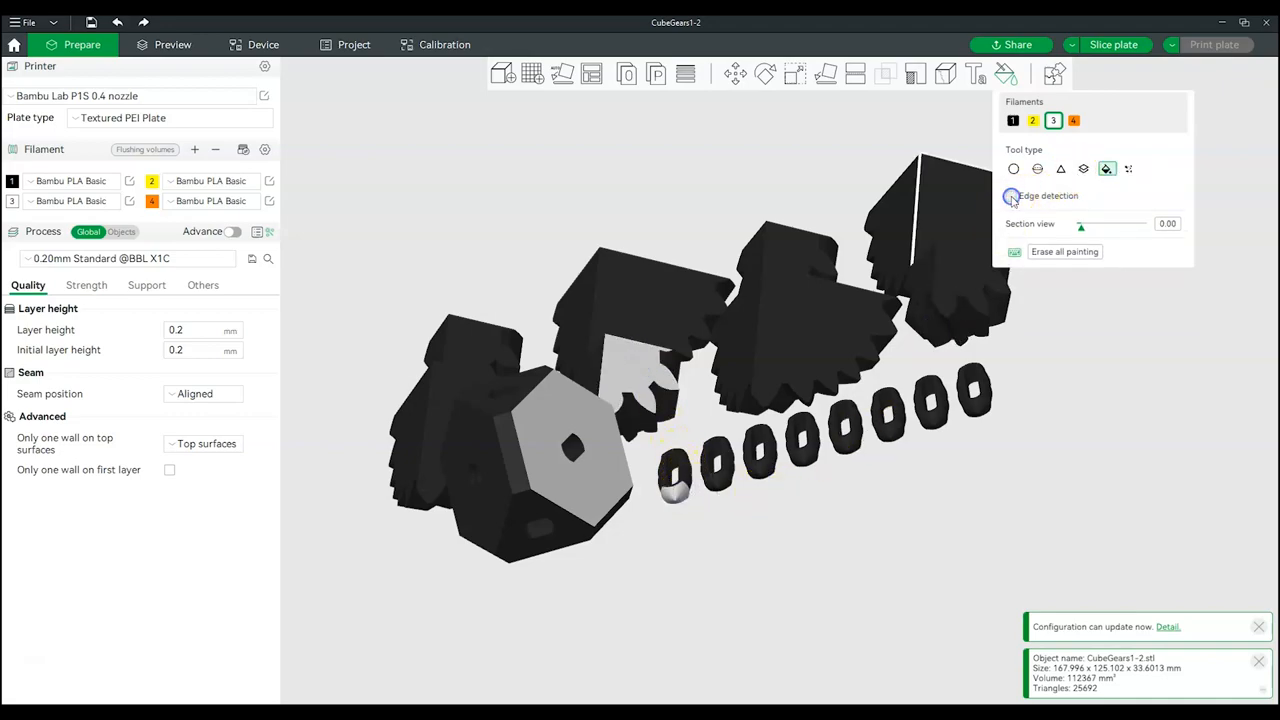
{"action": "left_click", "coordinate": [1032, 120]}
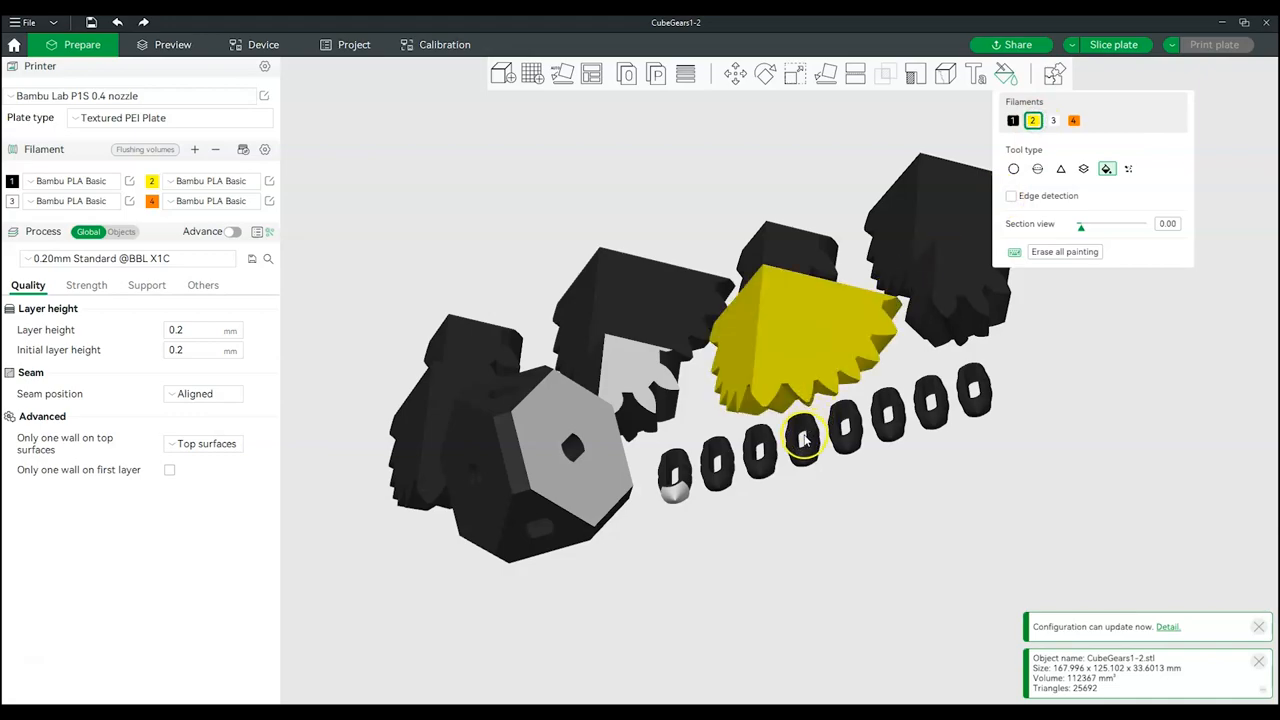
{"action": "mouse_move", "coordinate": [916, 206]}
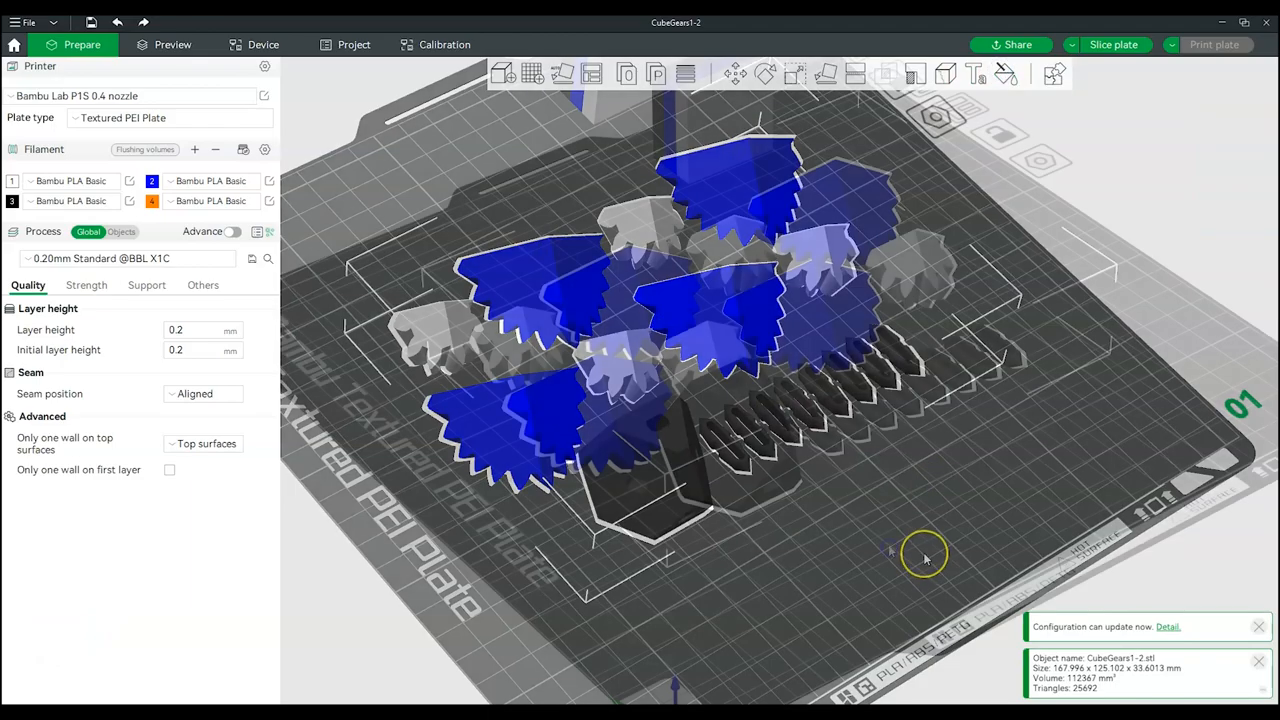
Slice the plate to get the colour preview with filament and time estimates.
{"action": "left_click_drag", "start_coordinate": [920, 556], "coordinate": [1084, 164]}
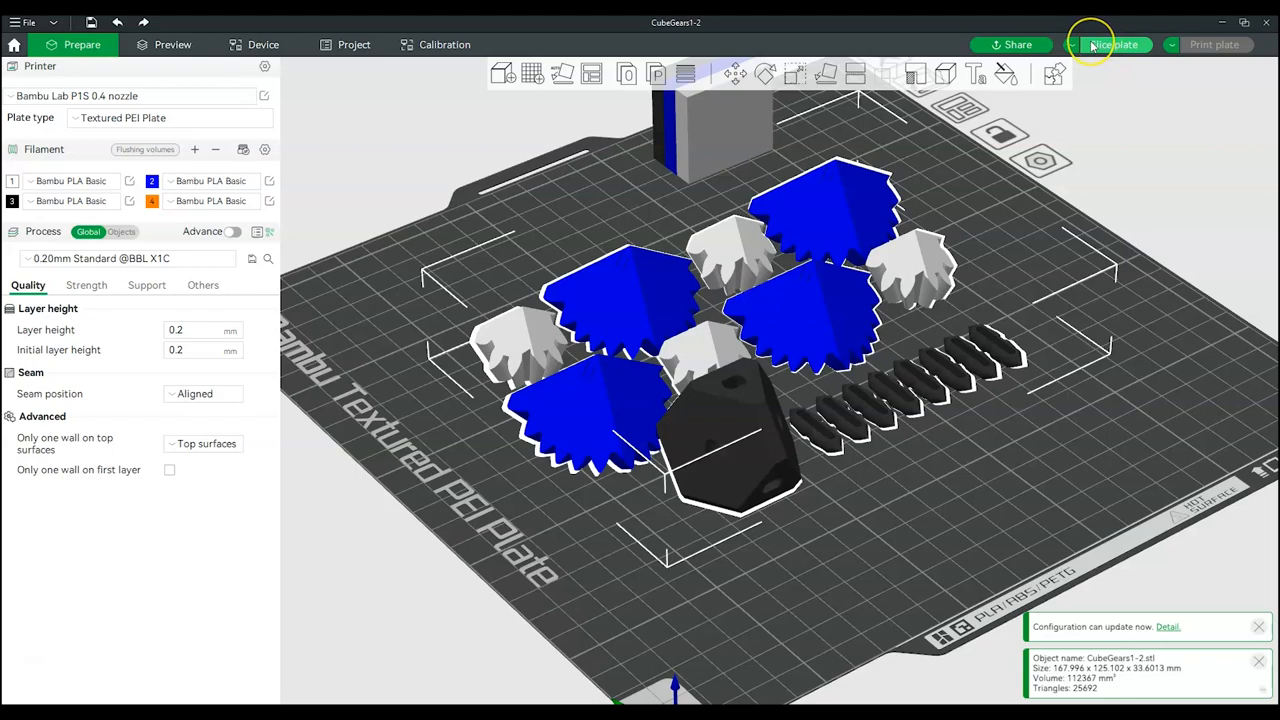
{"action": "left_click", "coordinate": [1114, 44]}
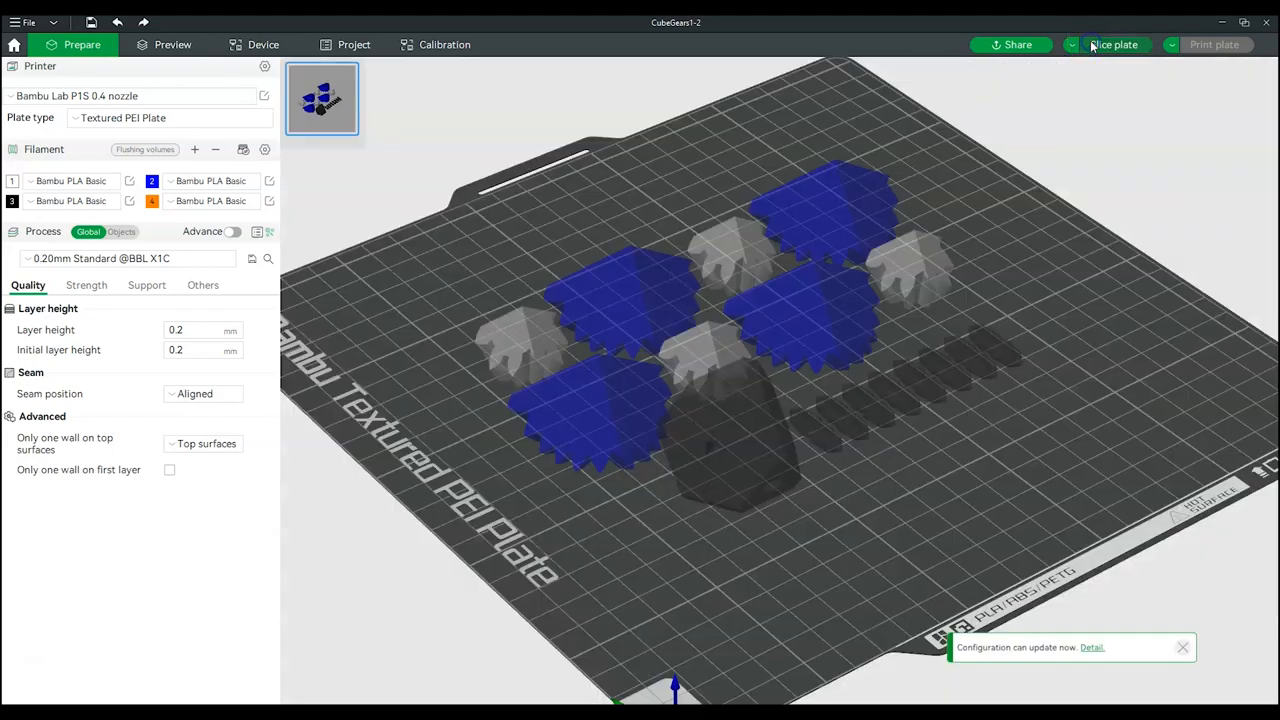
{"action": "left_click", "coordinate": [1114, 44]}
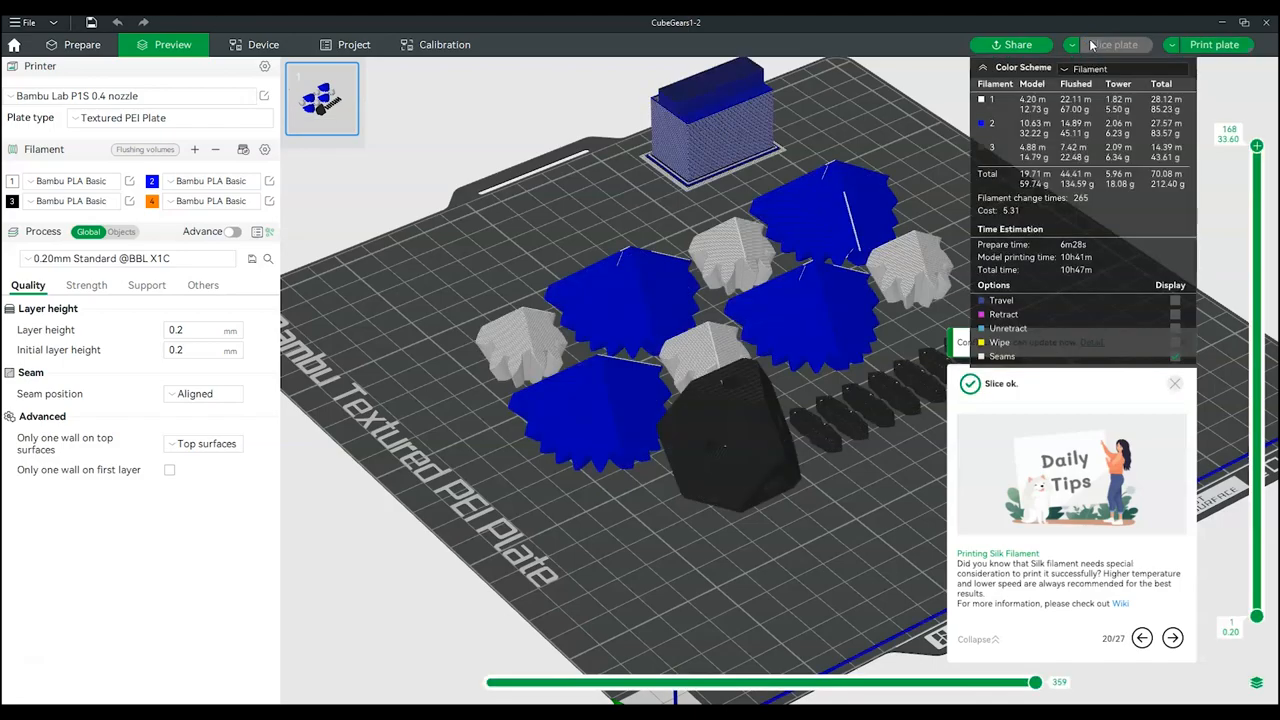
Dismiss the Slice ok tips and start Export all sliced file.
{"action": "left_click", "coordinate": [1176, 384]}
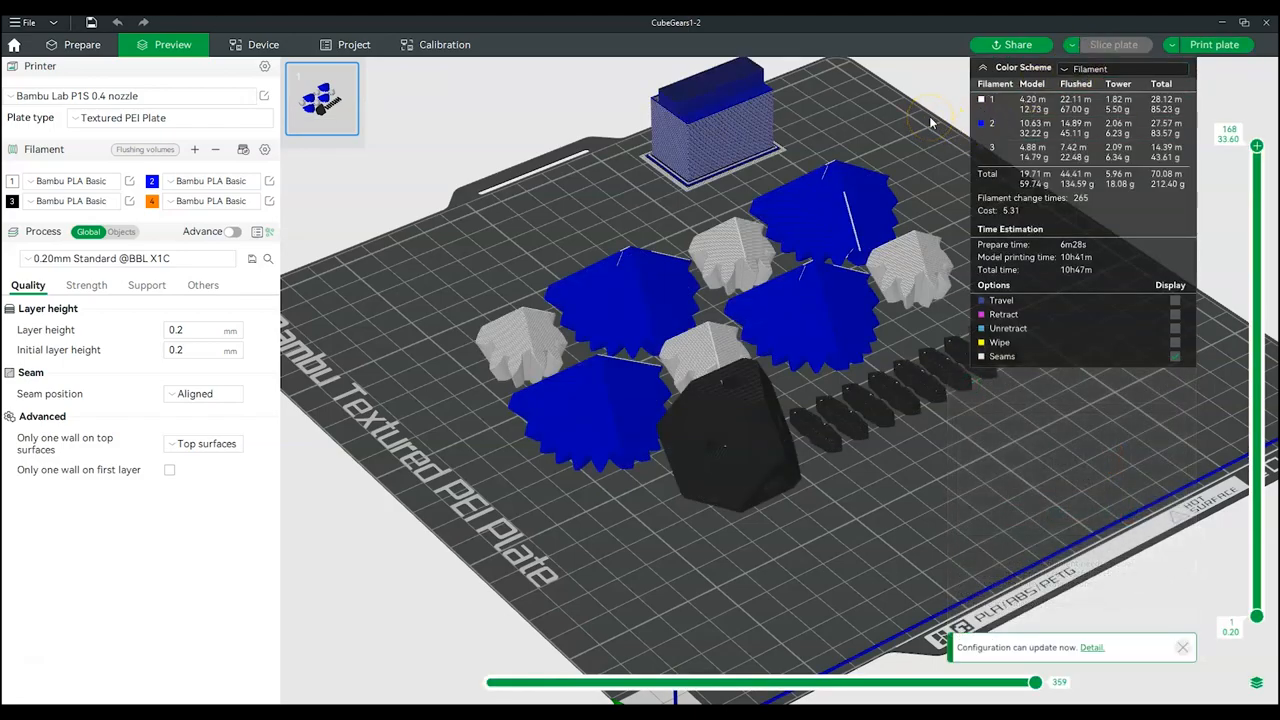
{"action": "mouse_move", "coordinate": [1088, 270]}
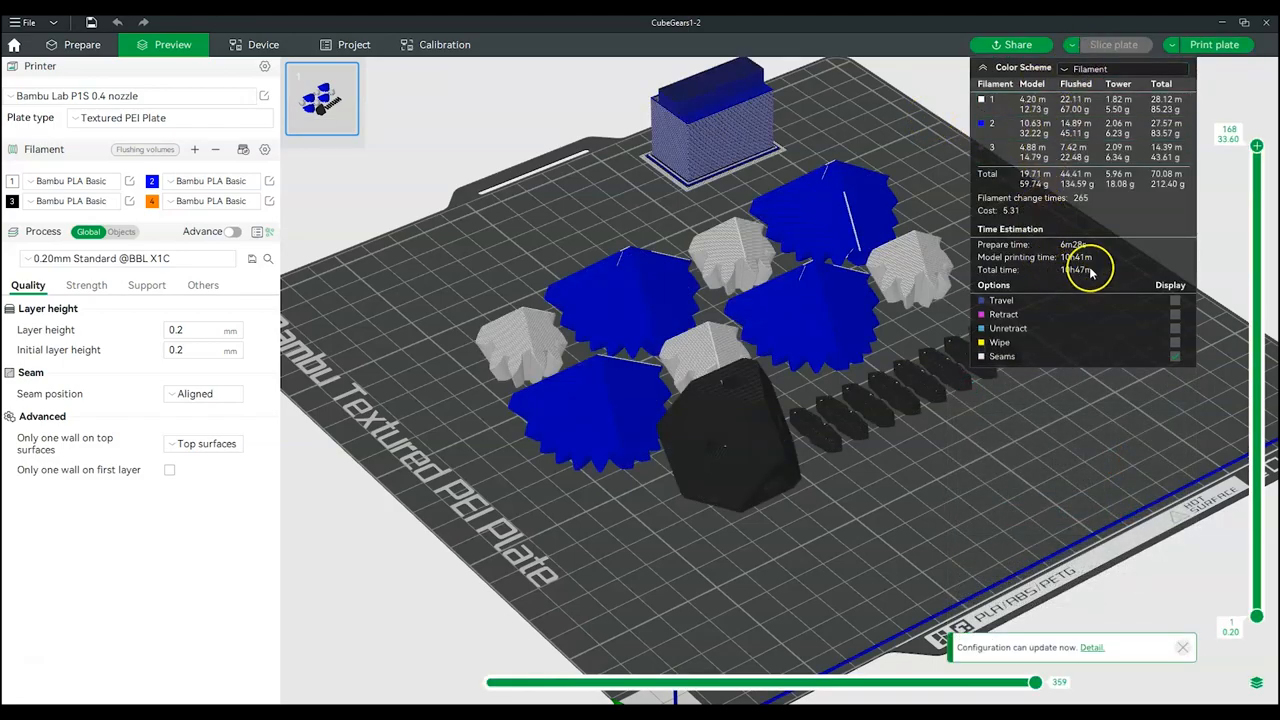
{"action": "left_click", "coordinate": [1172, 44]}
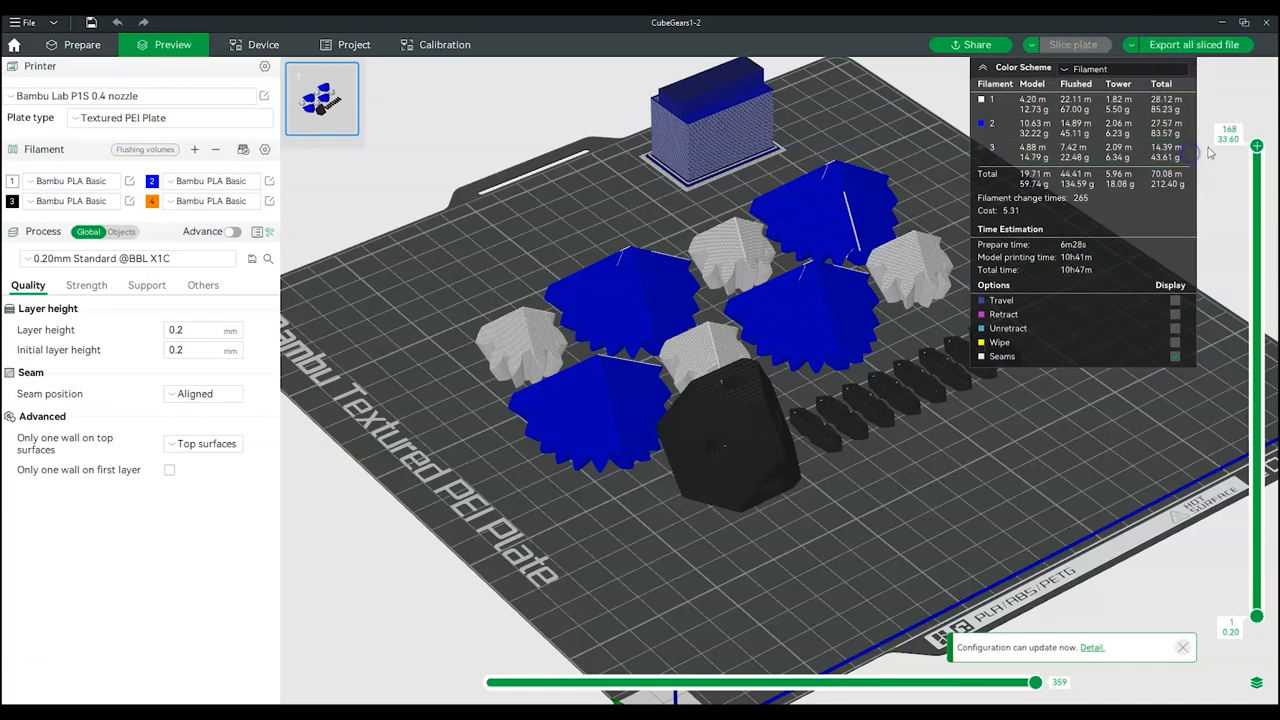
{"action": "mouse_move", "coordinate": [1188, 44]}
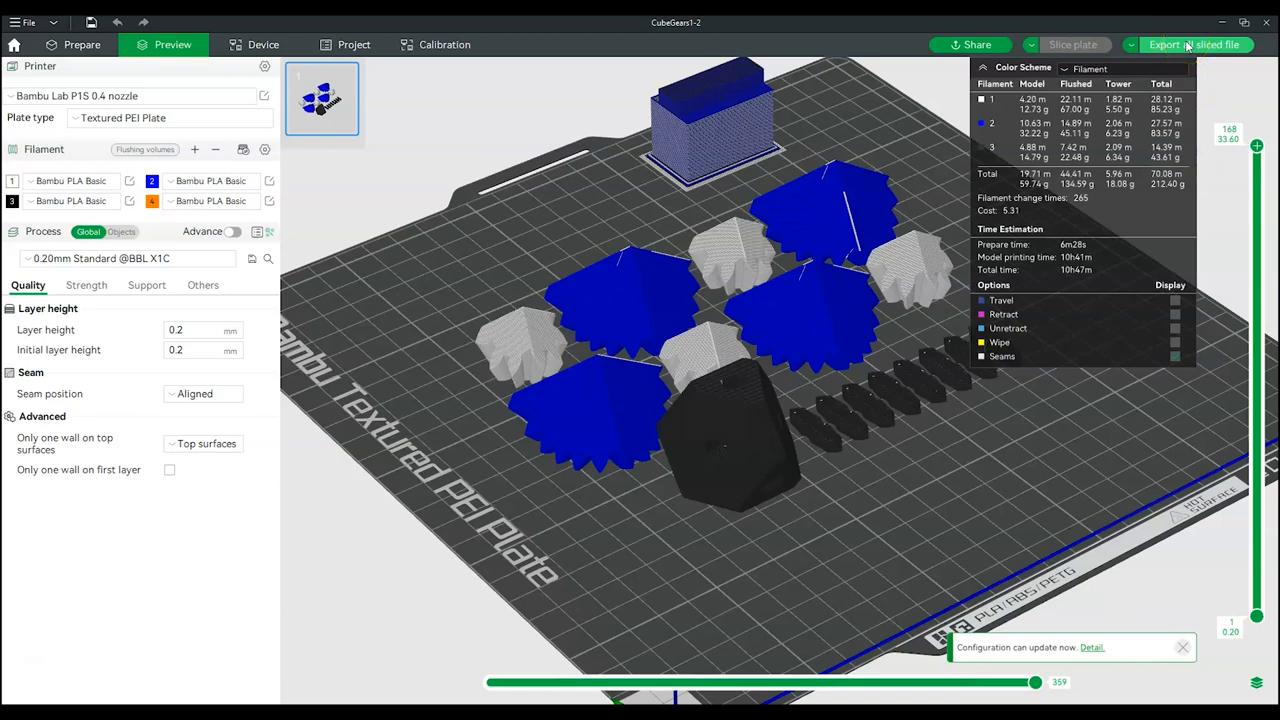
{"action": "left_click", "coordinate": [1190, 44]}
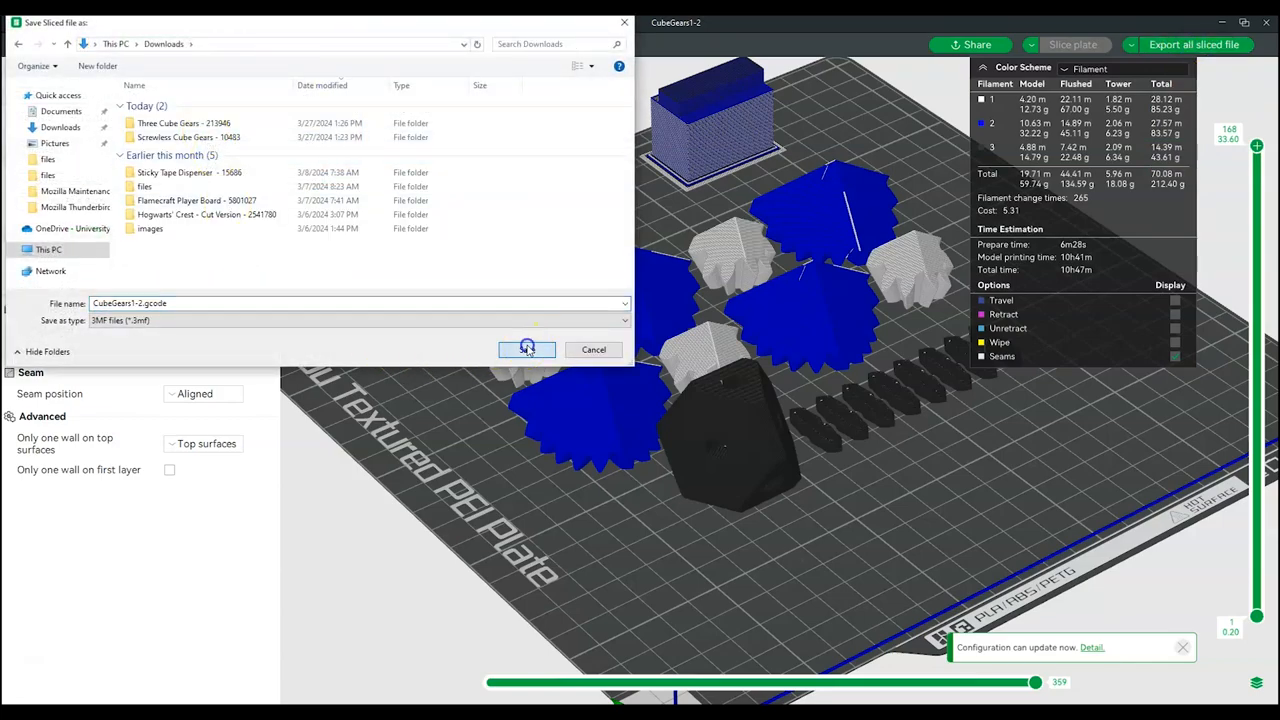
Save CubeGears1-2.gcode to the Downloads folder.
{"action": "left_click", "coordinate": [528, 348]}
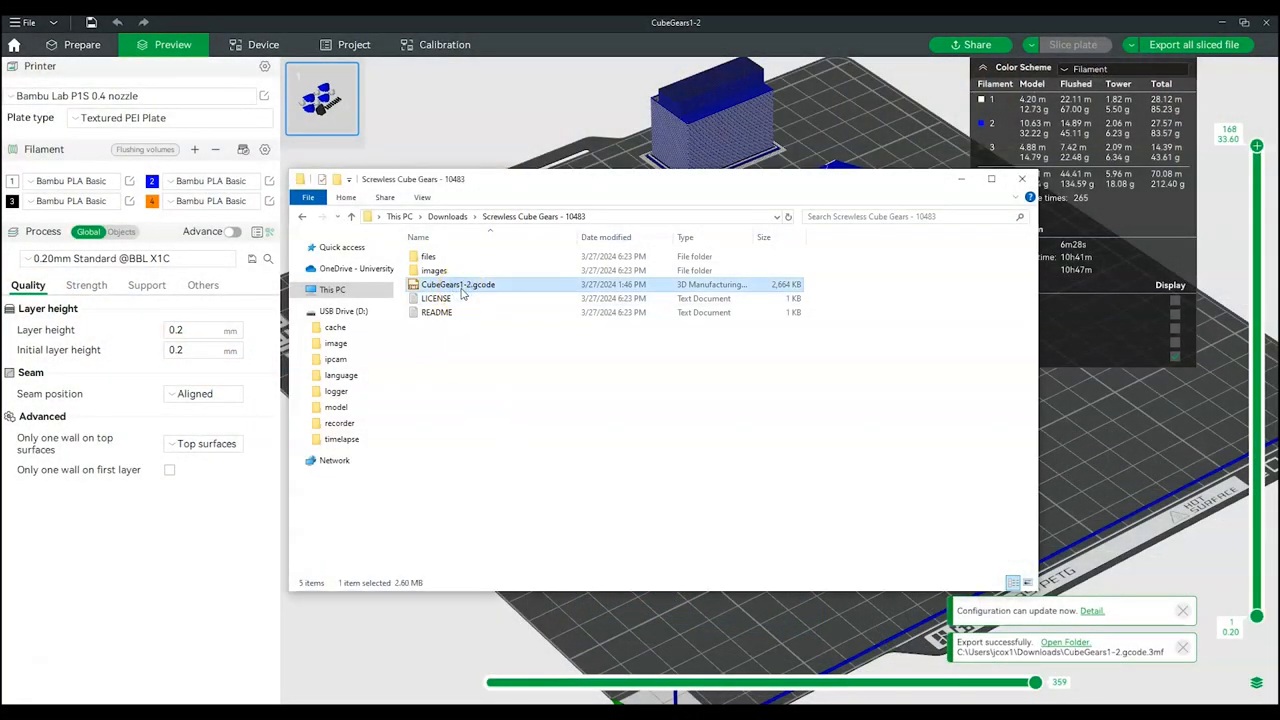
Copy CubeGears1-2.gcode into USB Drive (D:) > model and close Explorer.
{"action": "right_click", "coordinate": [458, 284]}
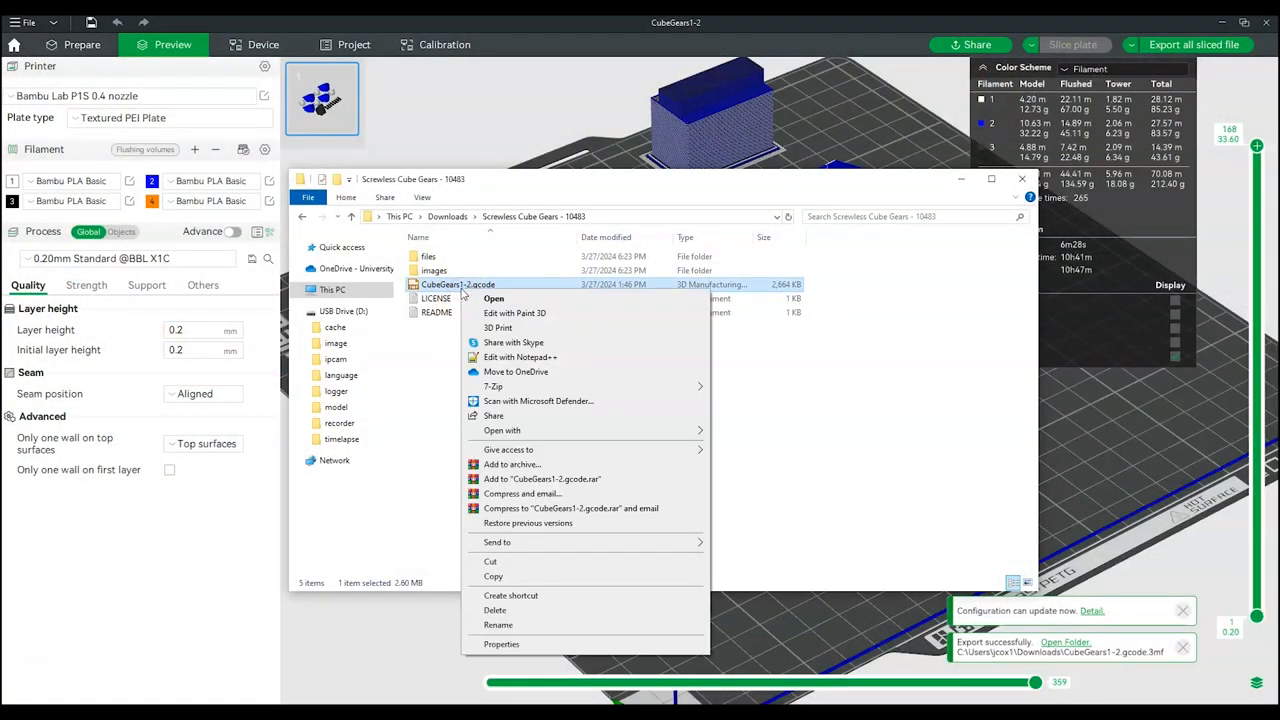
{"action": "left_click", "coordinate": [344, 312]}
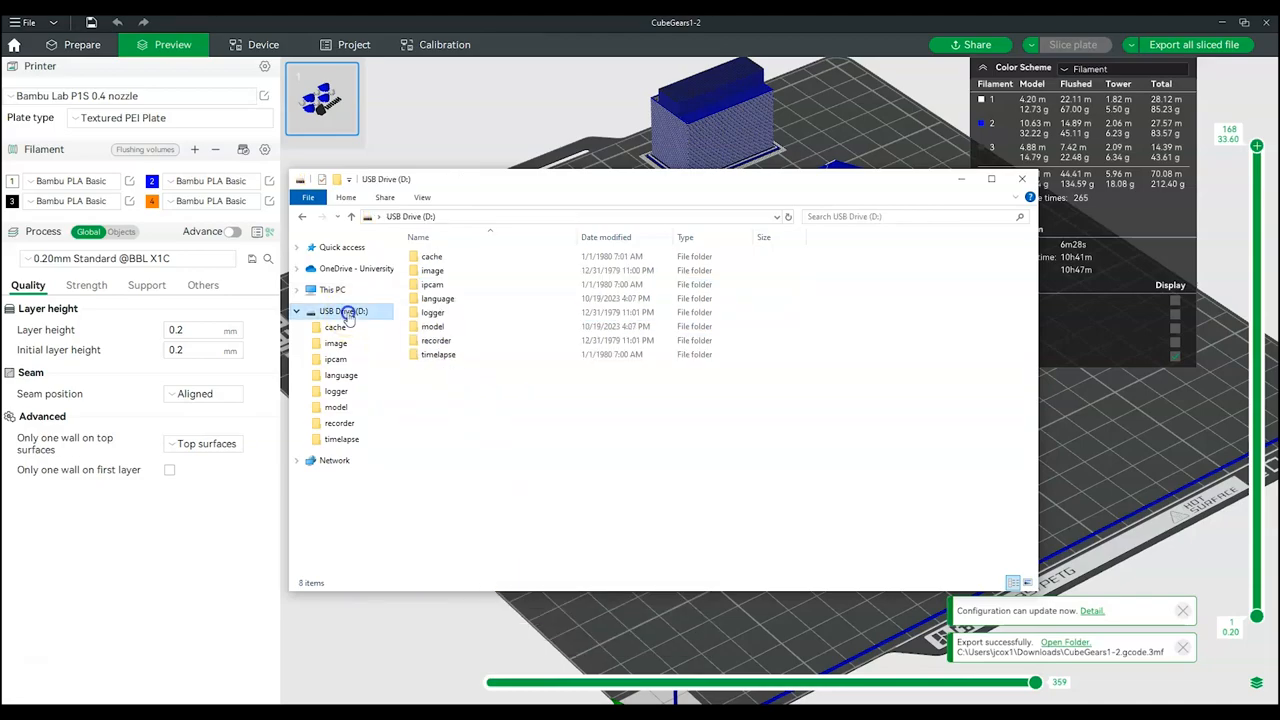
{"action": "double_click", "coordinate": [336, 408]}
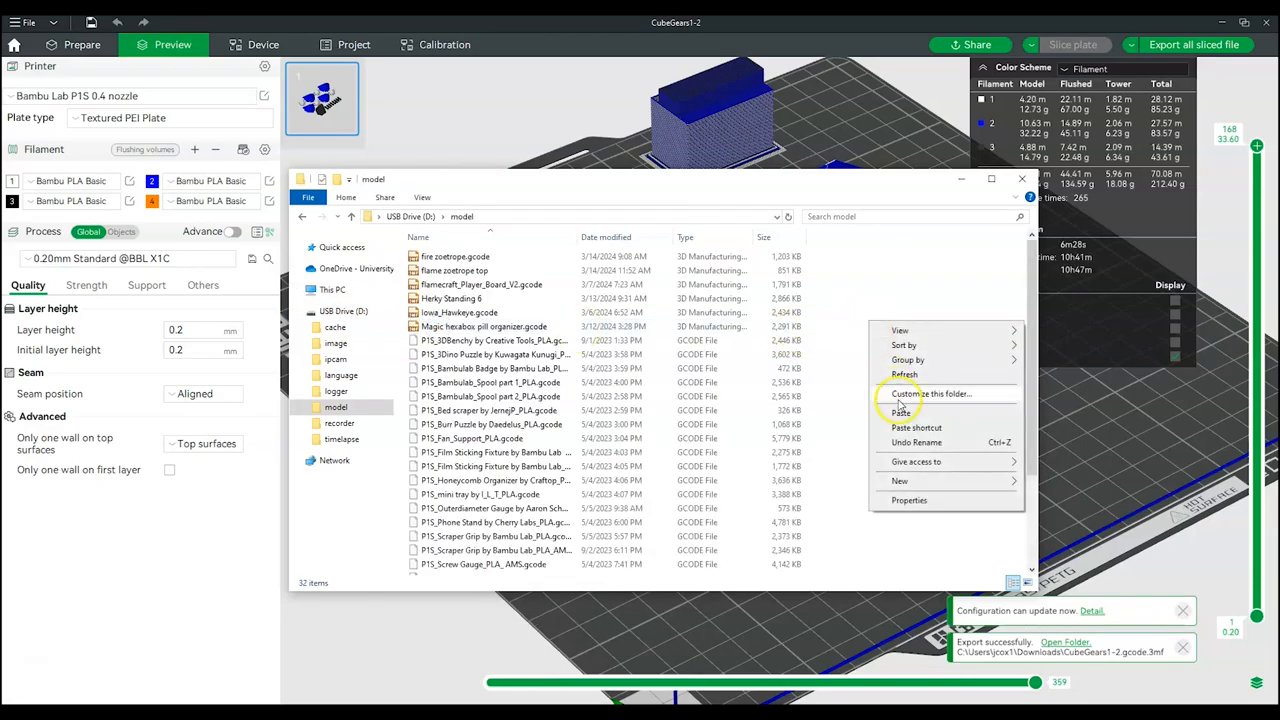
{"action": "left_click", "coordinate": [902, 412]}
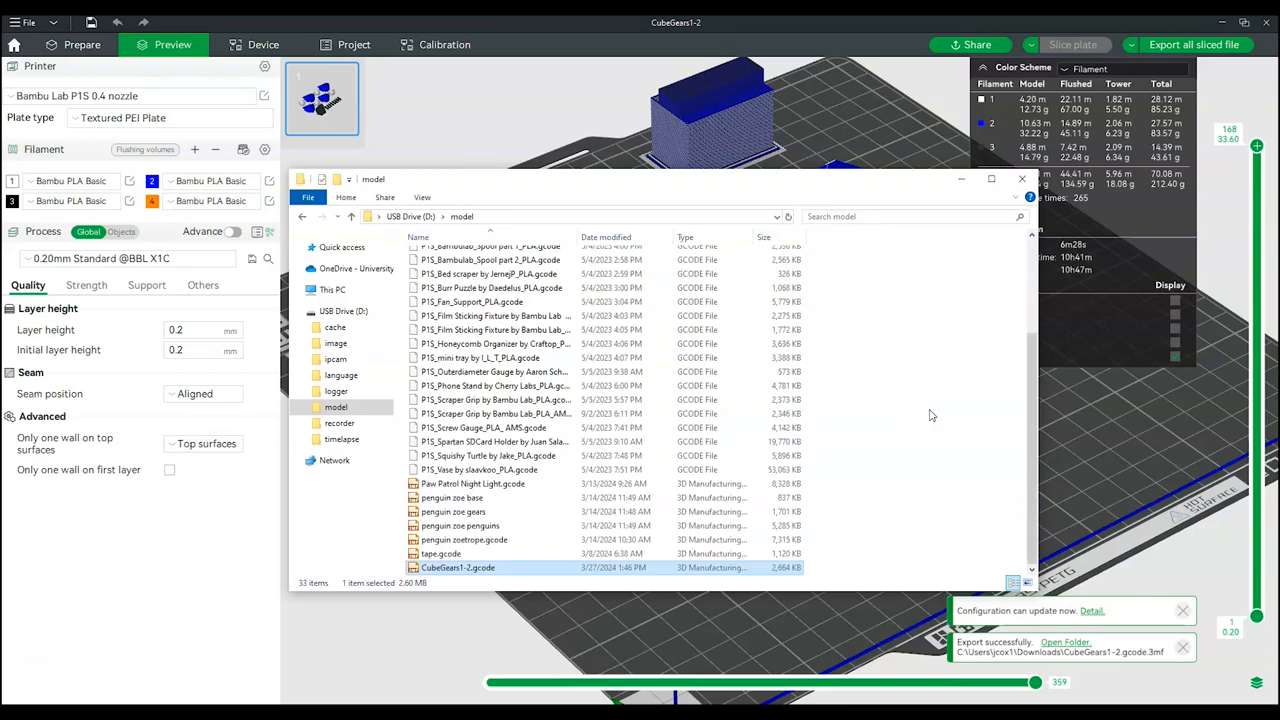
{"action": "left_click", "coordinate": [1020, 180]}
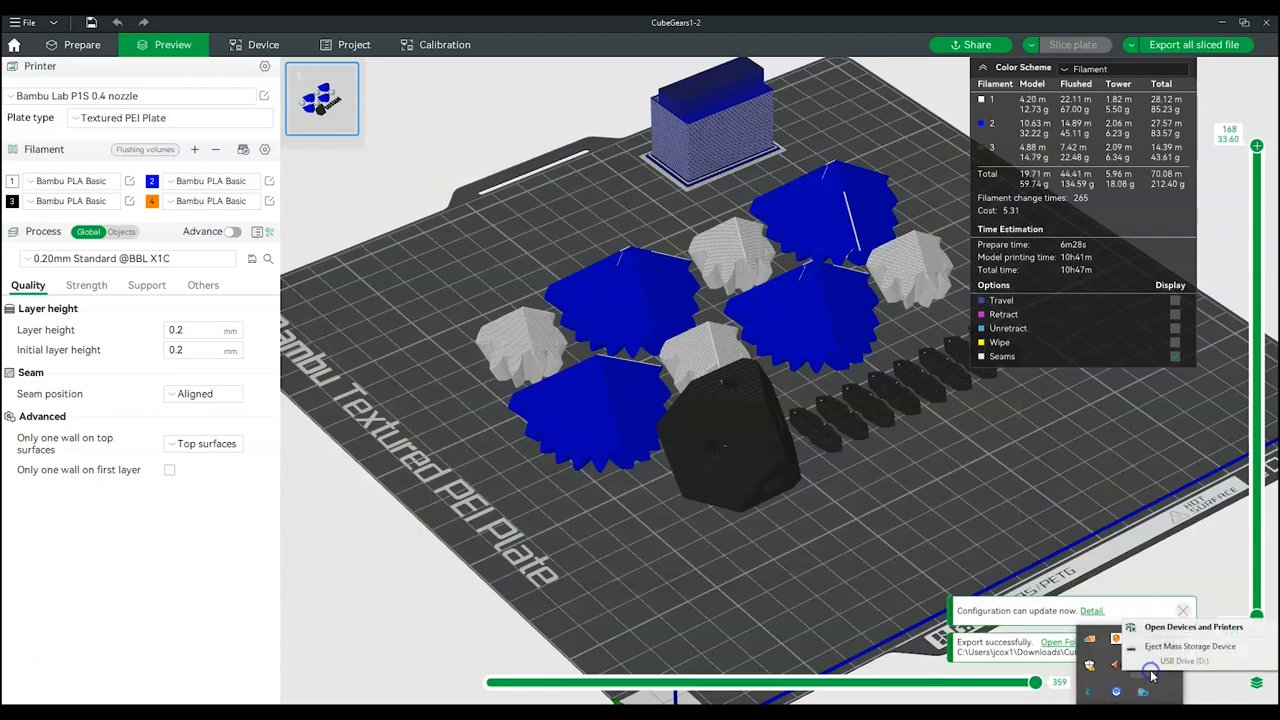
{"action": "mouse_move", "coordinate": [1190, 646]}
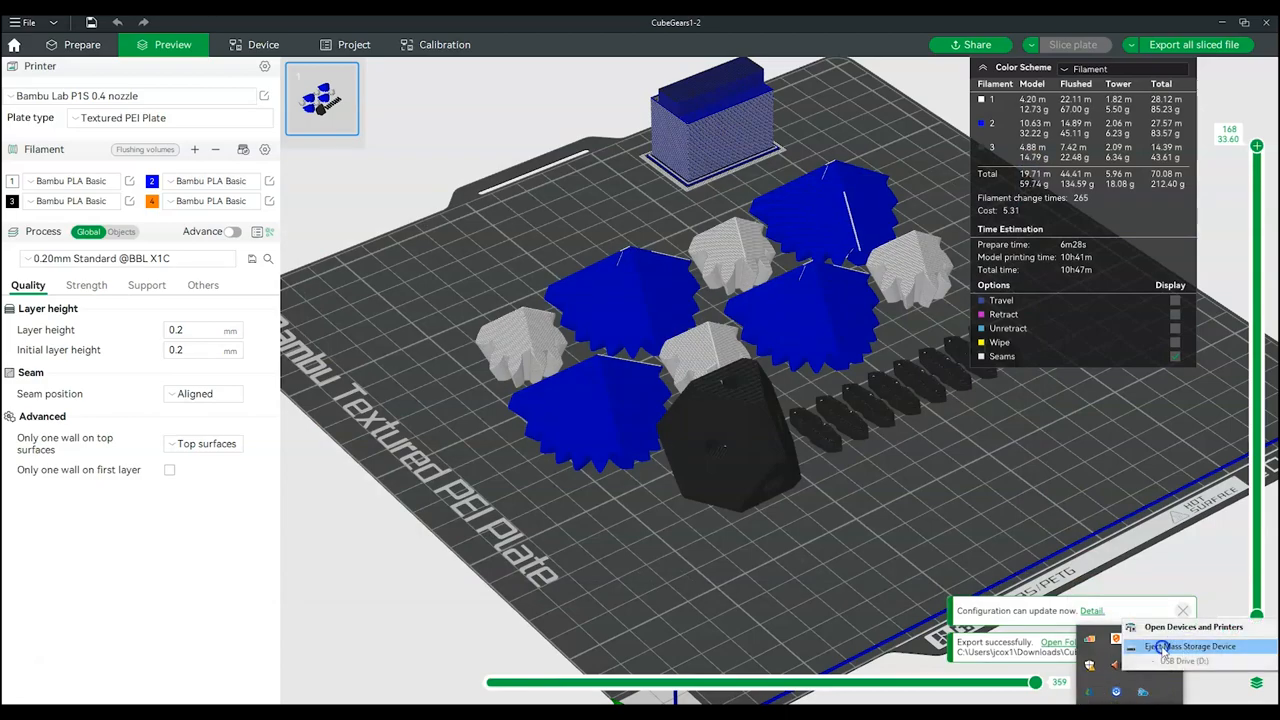